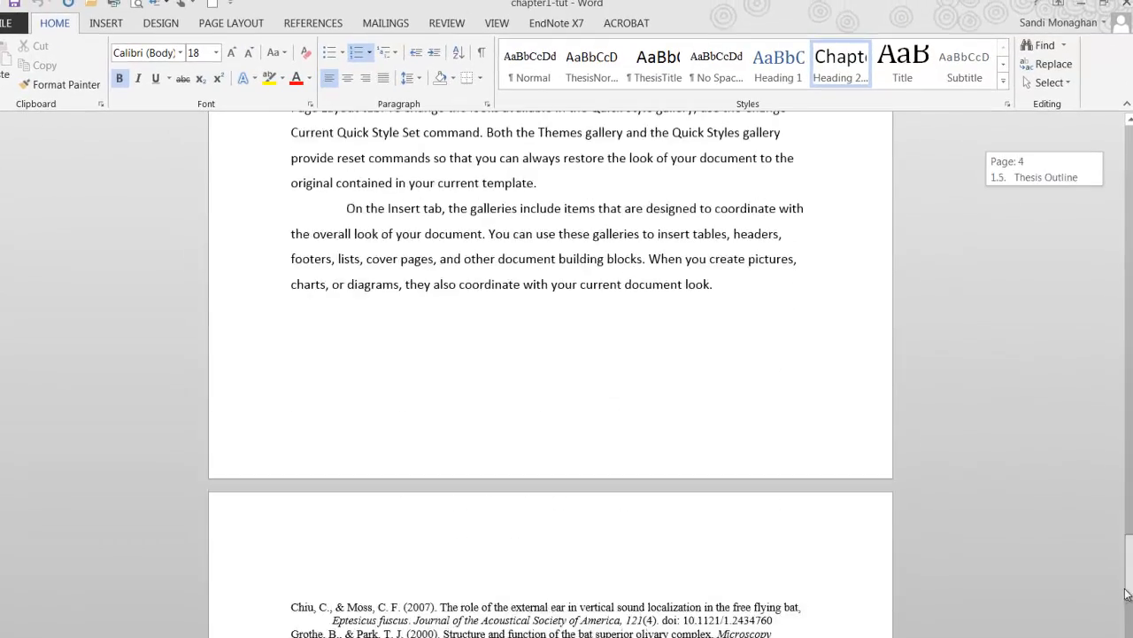
Step: Show the EndNote X7 tools and briefly expand the Convert Citations and Bibliography options
click(555, 23)
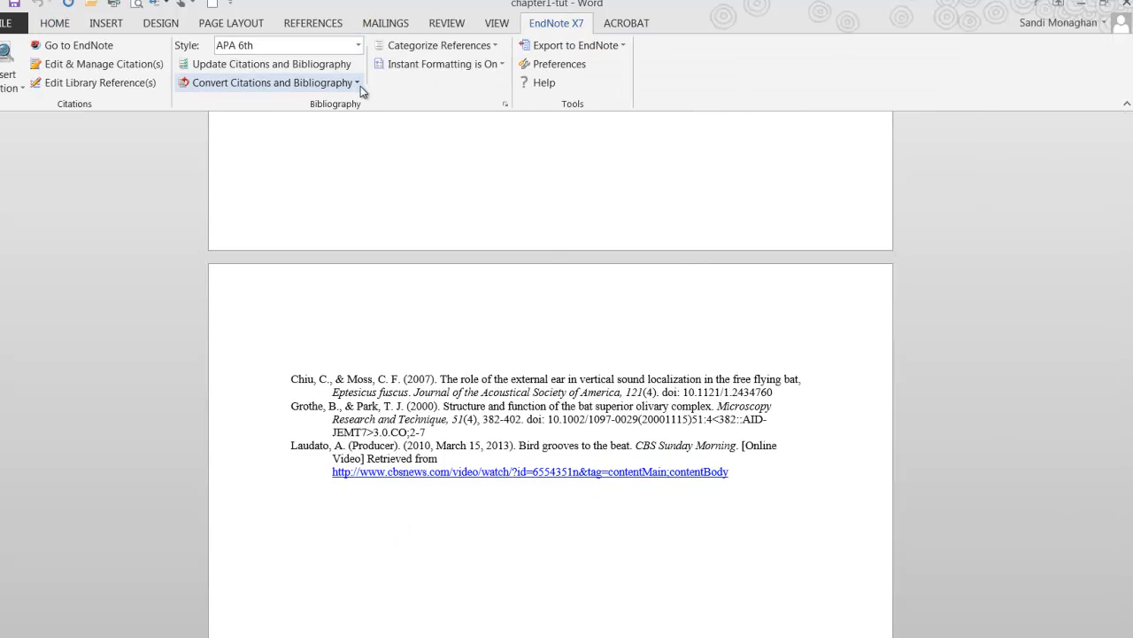
click(270, 82)
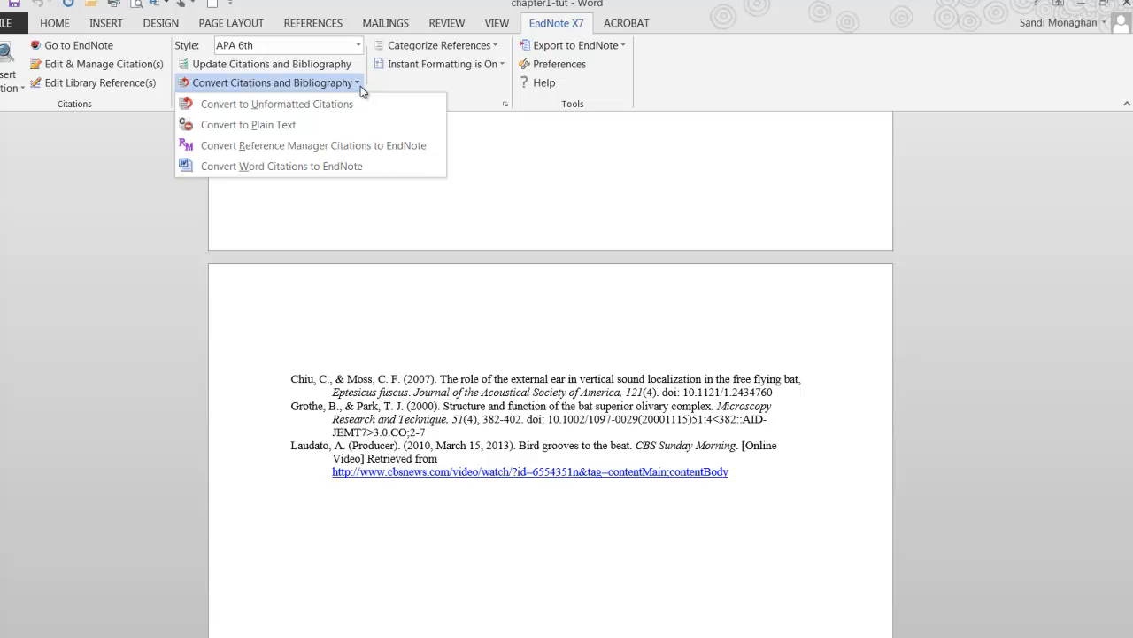
click(276, 104)
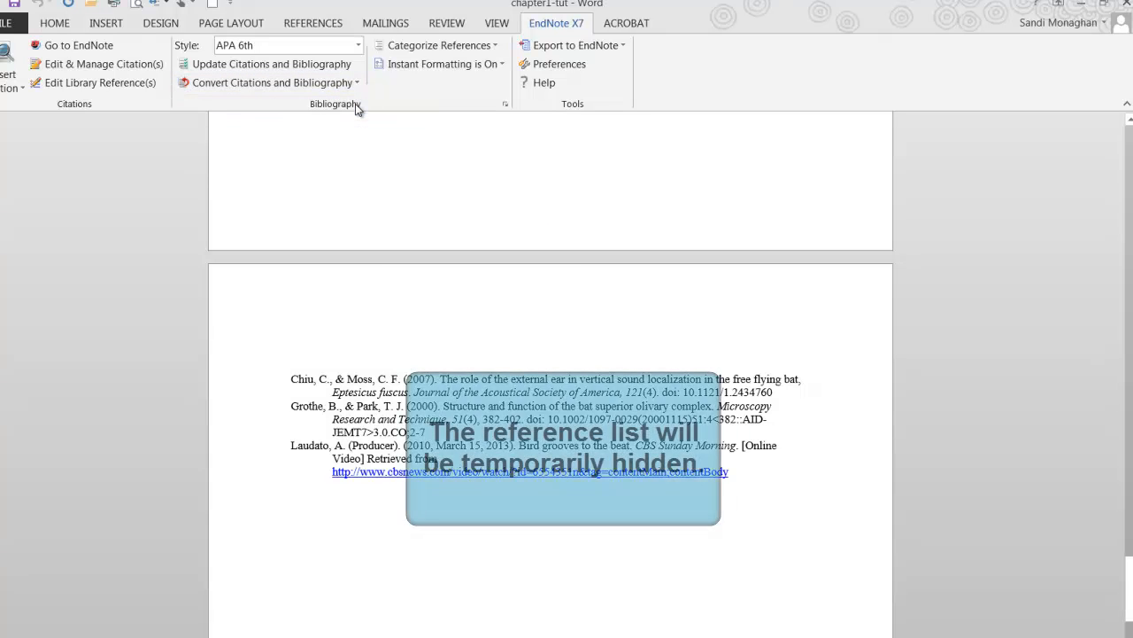
Step: Turn EndNote Instant Formatting off so chapter 1's reference list disappears
click(445, 64)
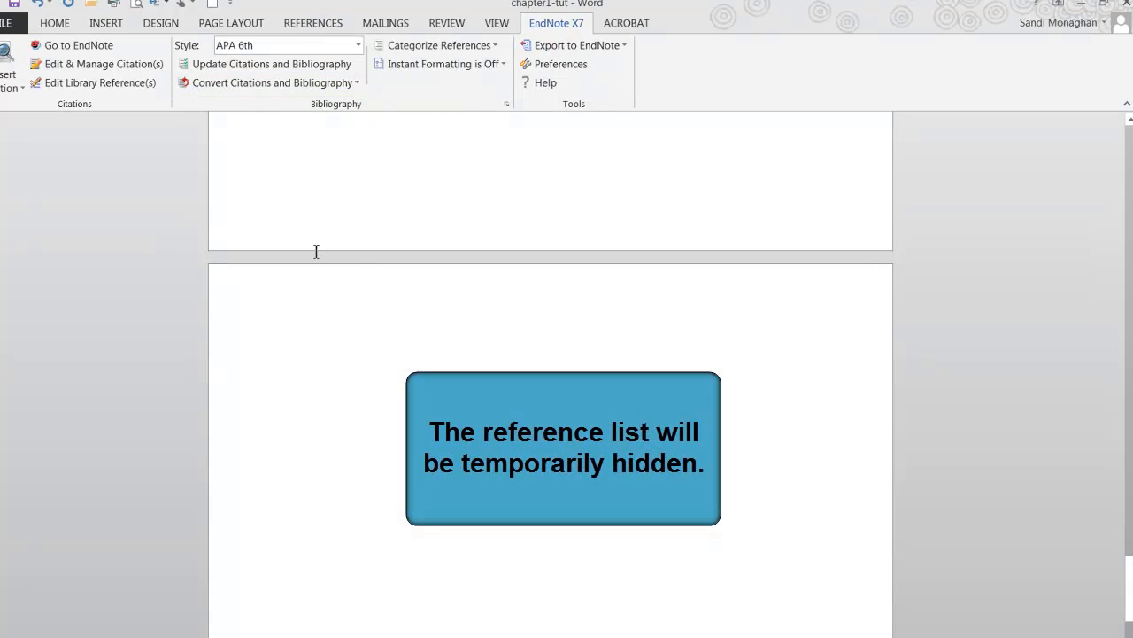
mouse_move(1073, 240)
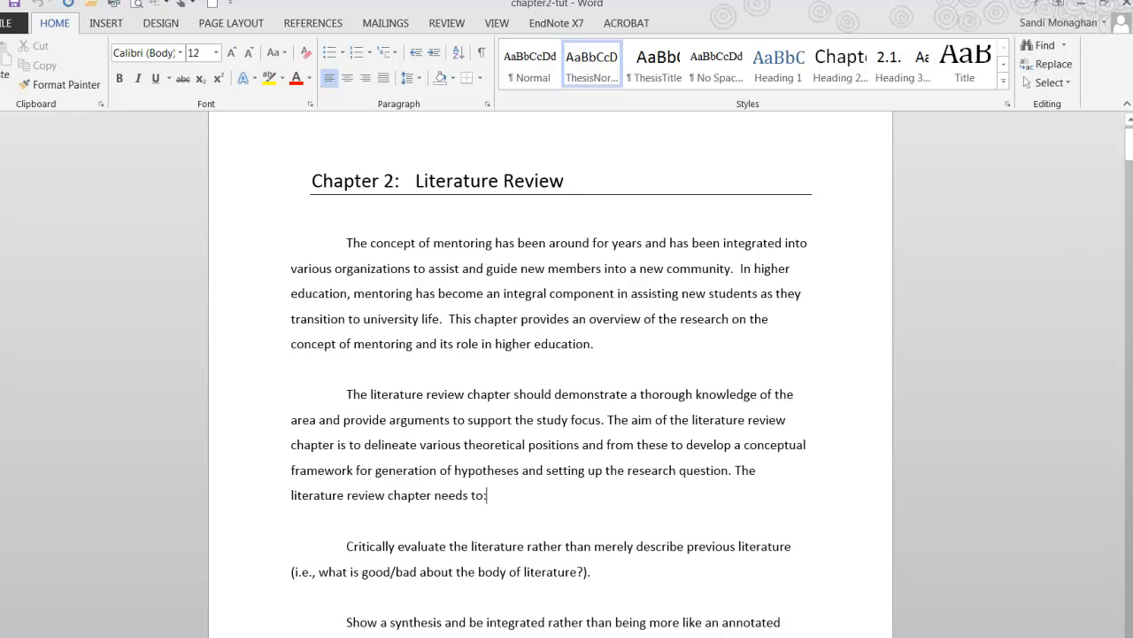
Step: Bring up the EndNote X7 tools in the chapter 2 Literature Review document
click(556, 22)
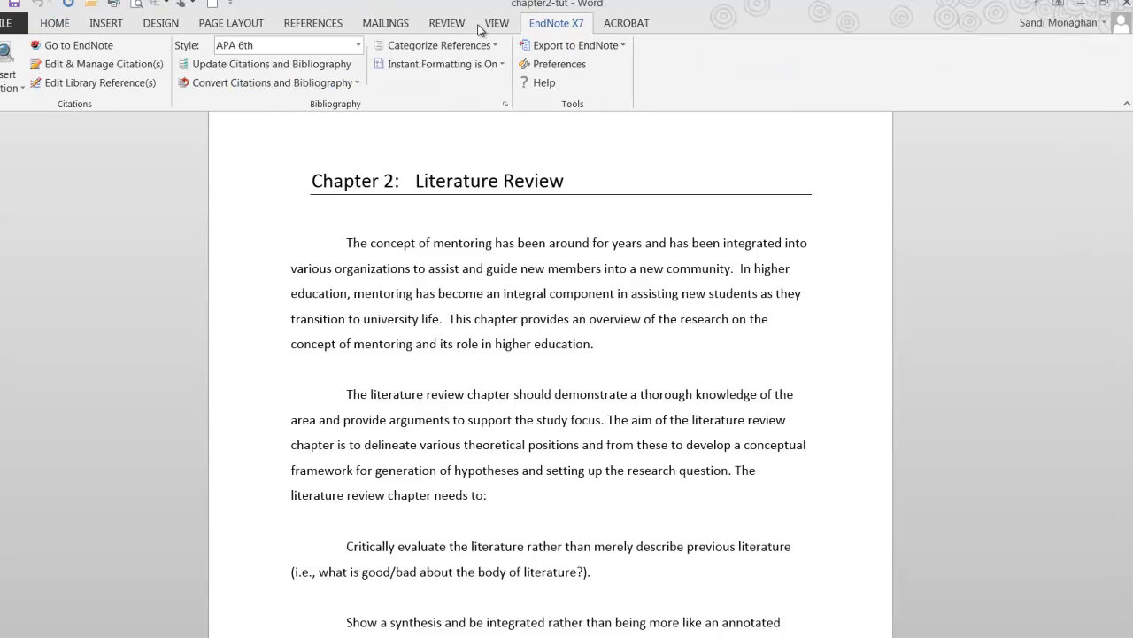
click(270, 82)
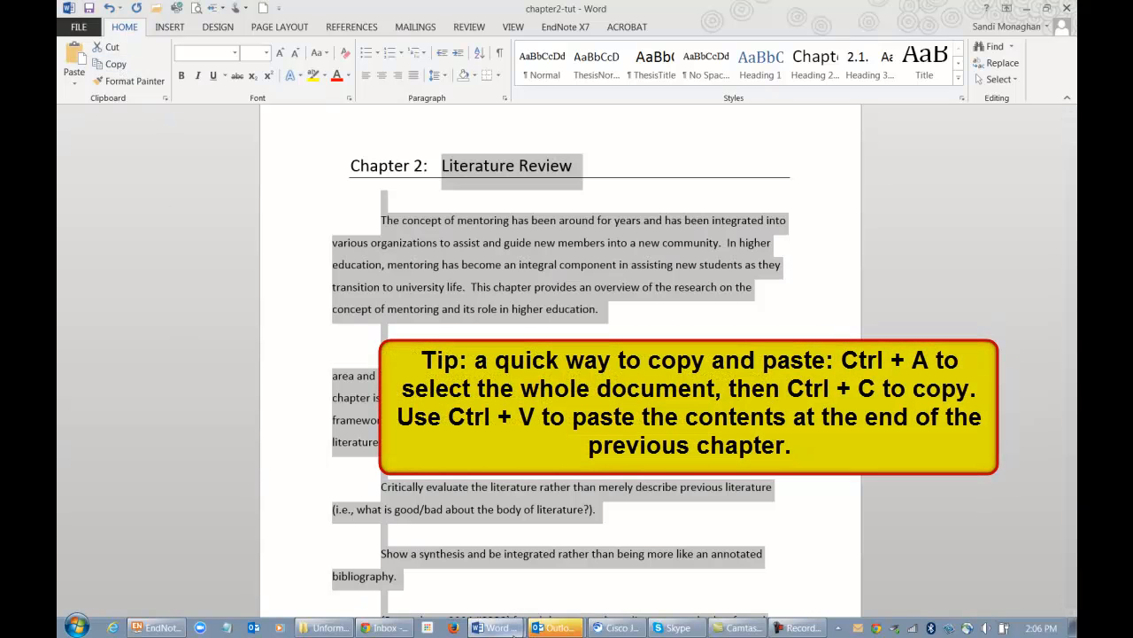
Step: Return to the chapter1-tut document to paste chapter 2 at its end
click(565, 27)
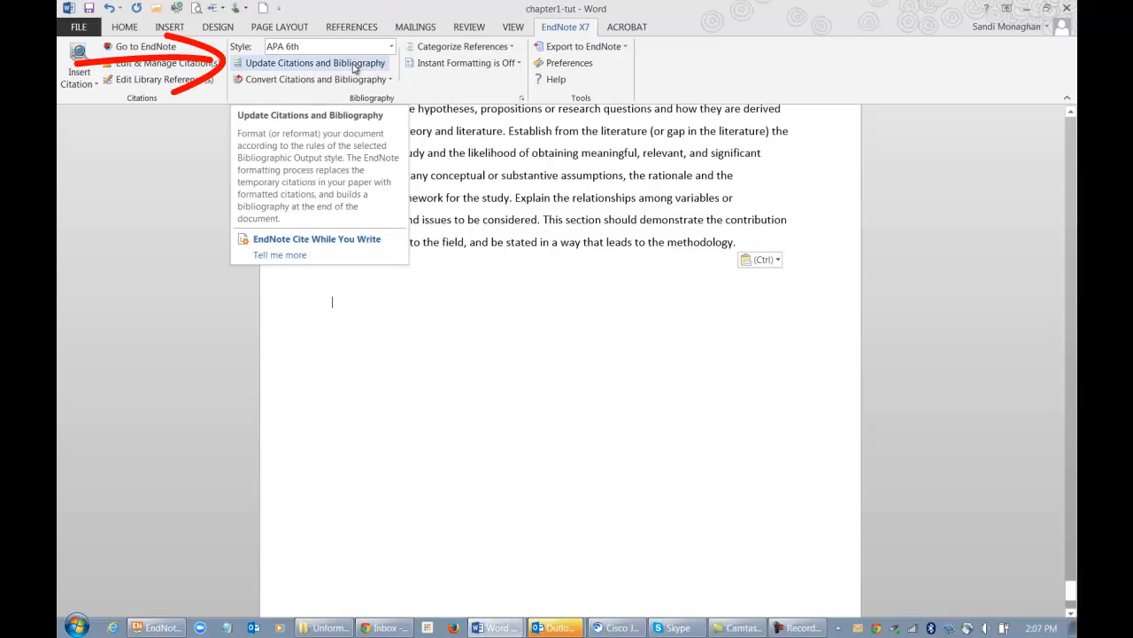
Step: Update citations and bibliography in APA 6th, producing a five-entry reference list
click(315, 63)
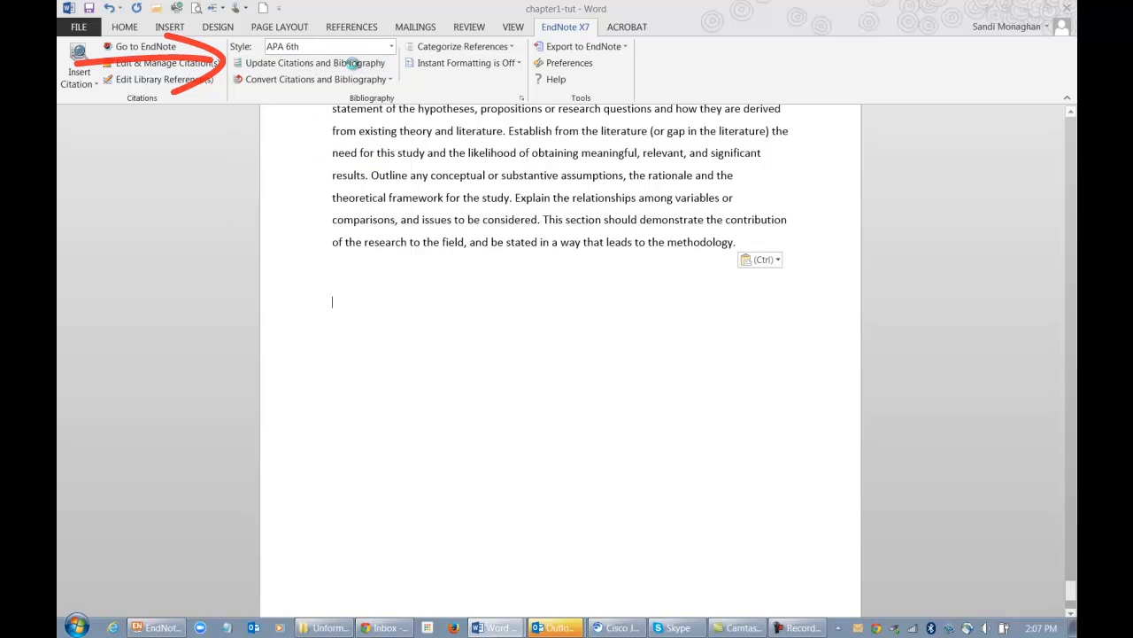
click(315, 63)
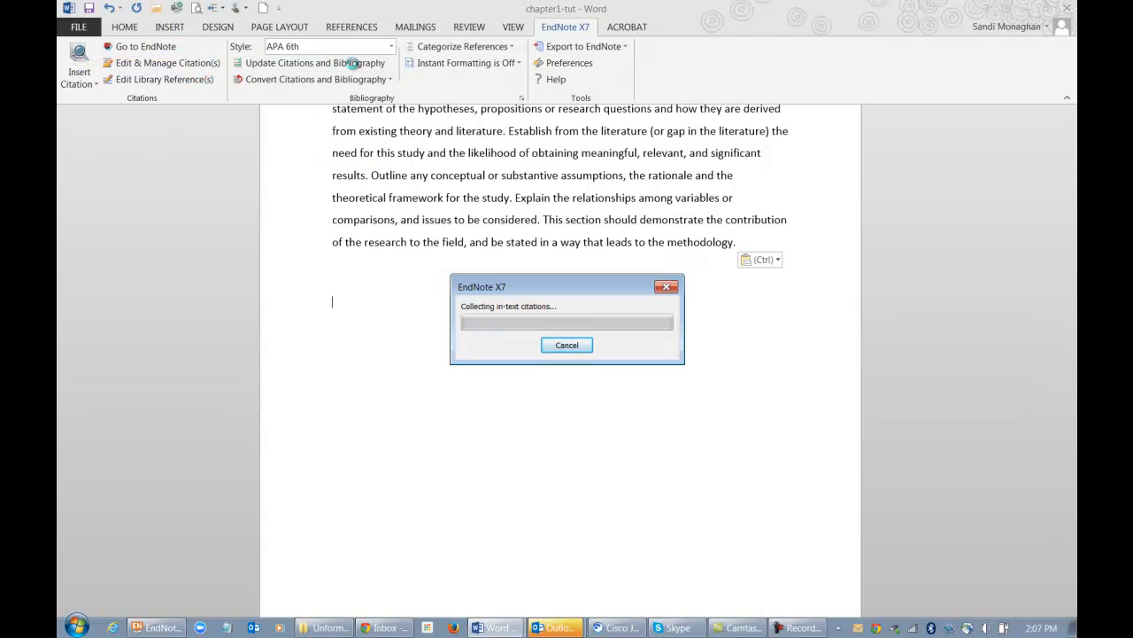
click(315, 63)
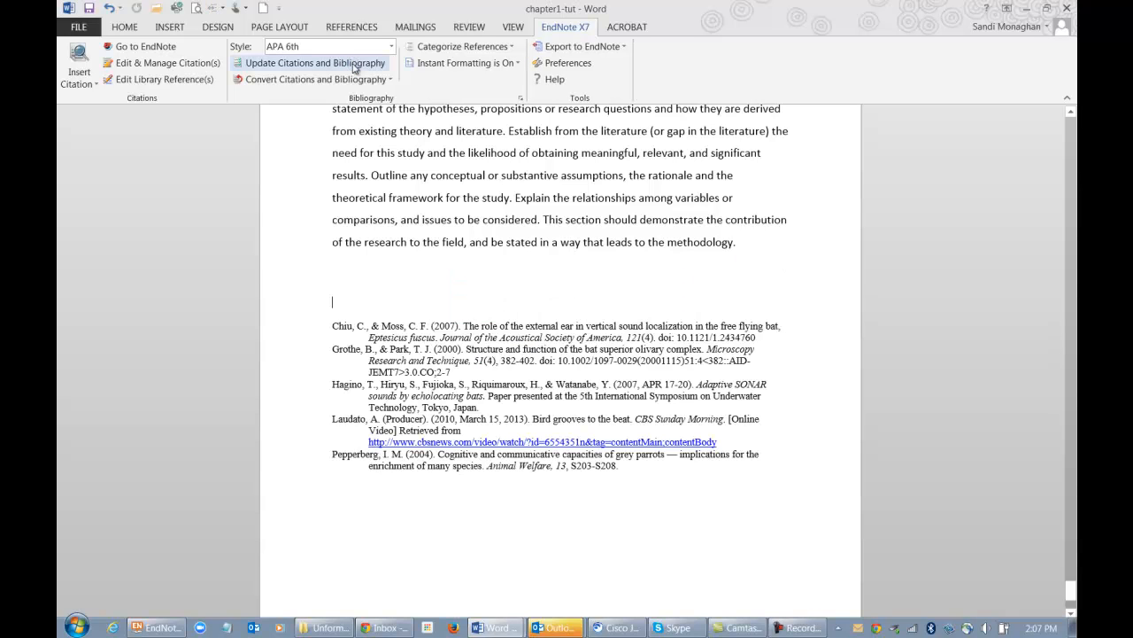